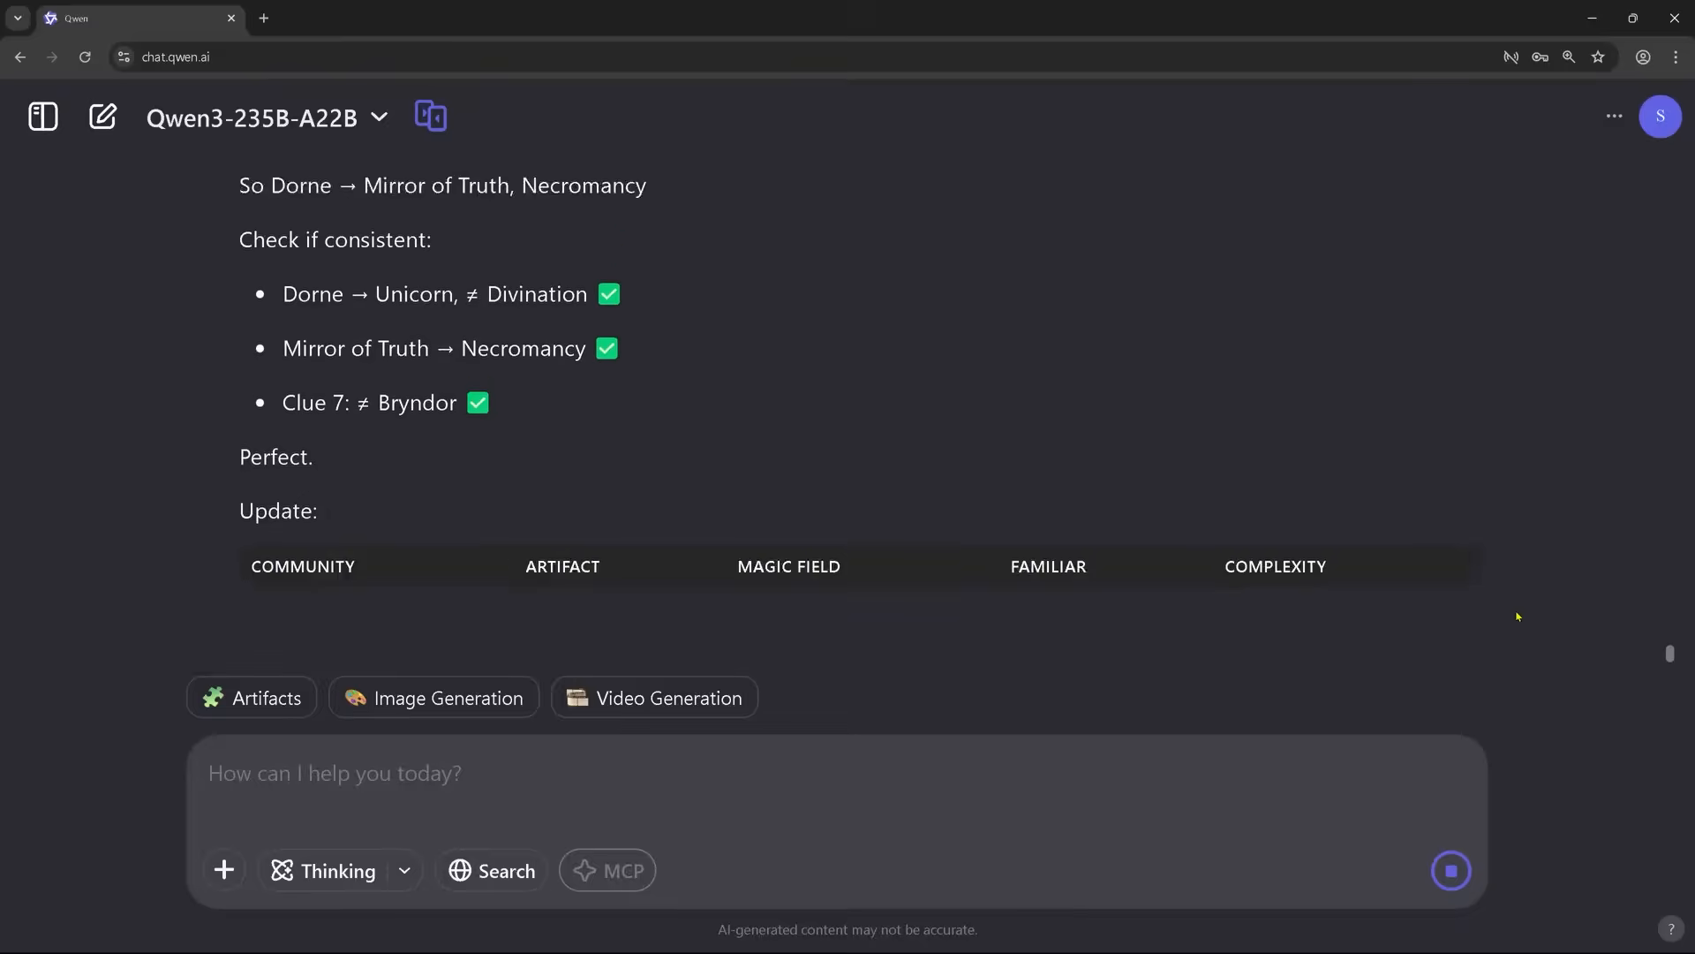
scroll("down", 3)
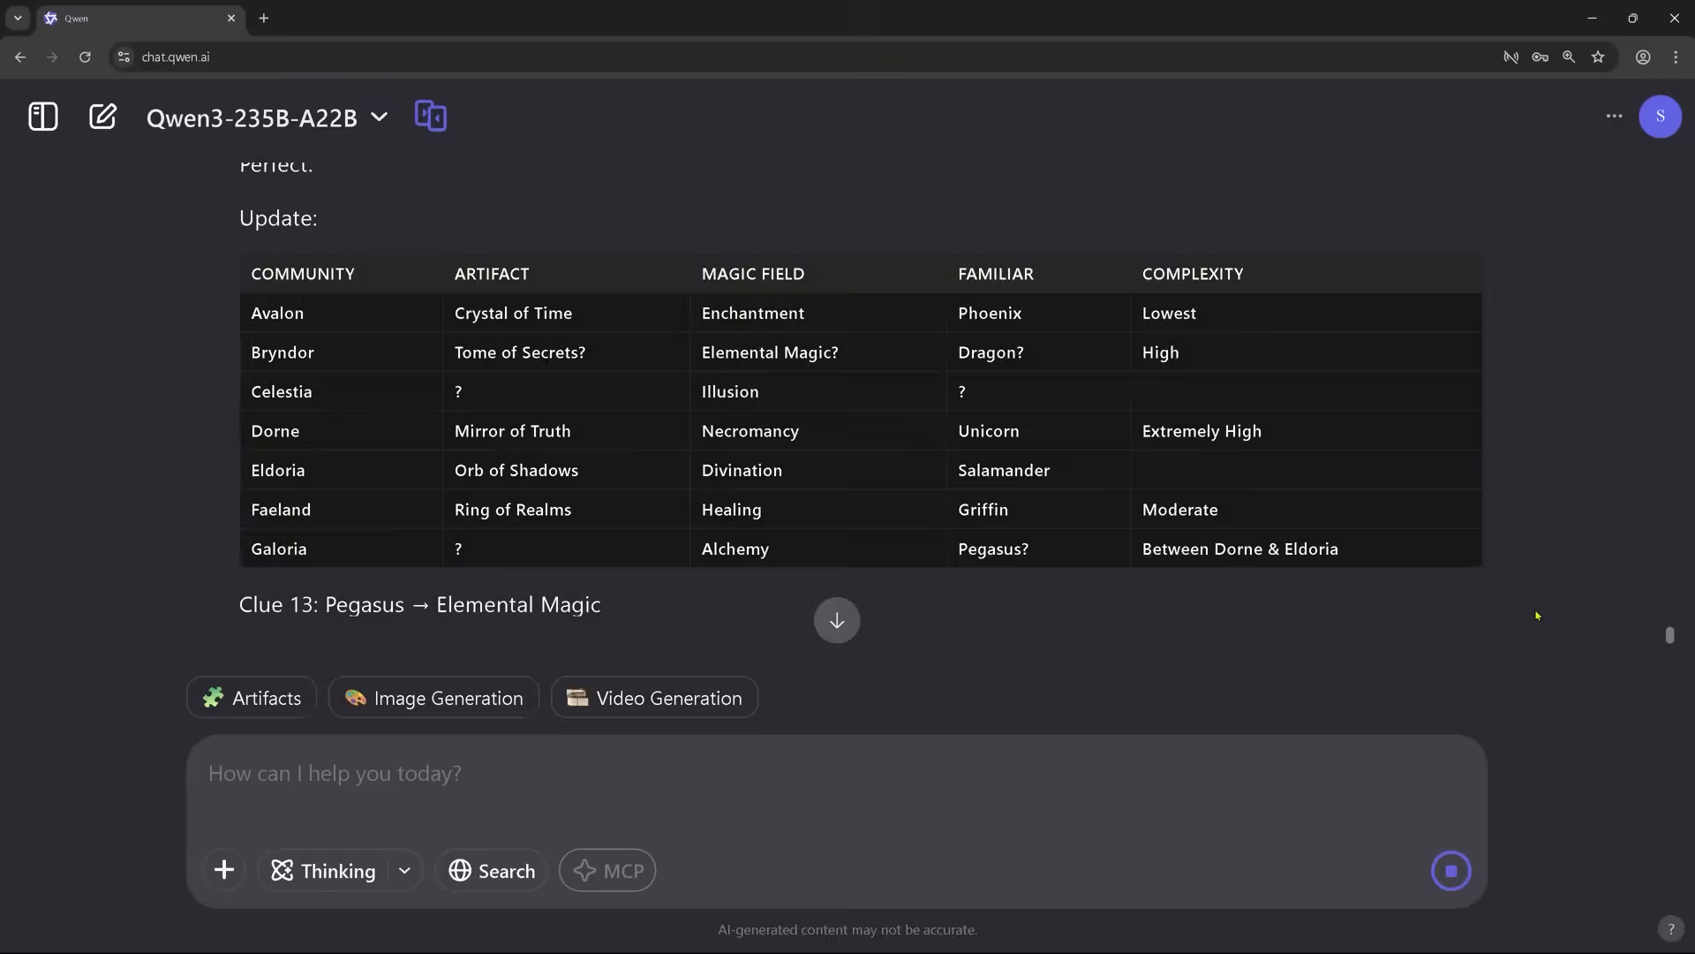
scroll("down", 3)
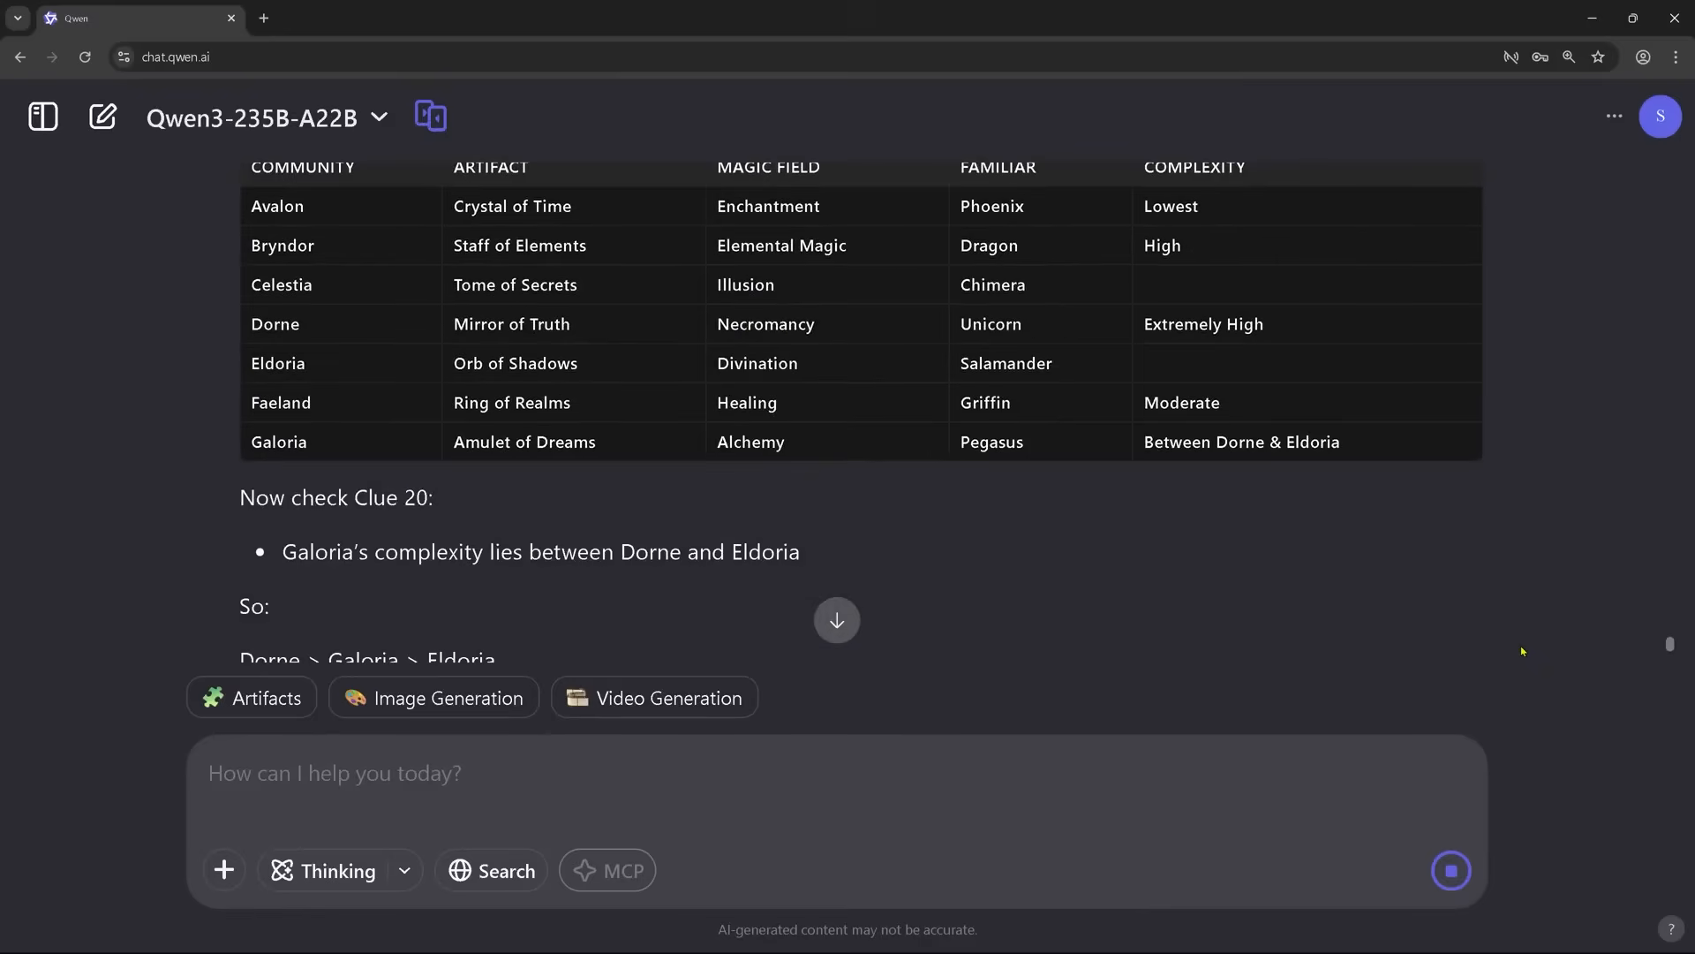
scroll("down", 3)
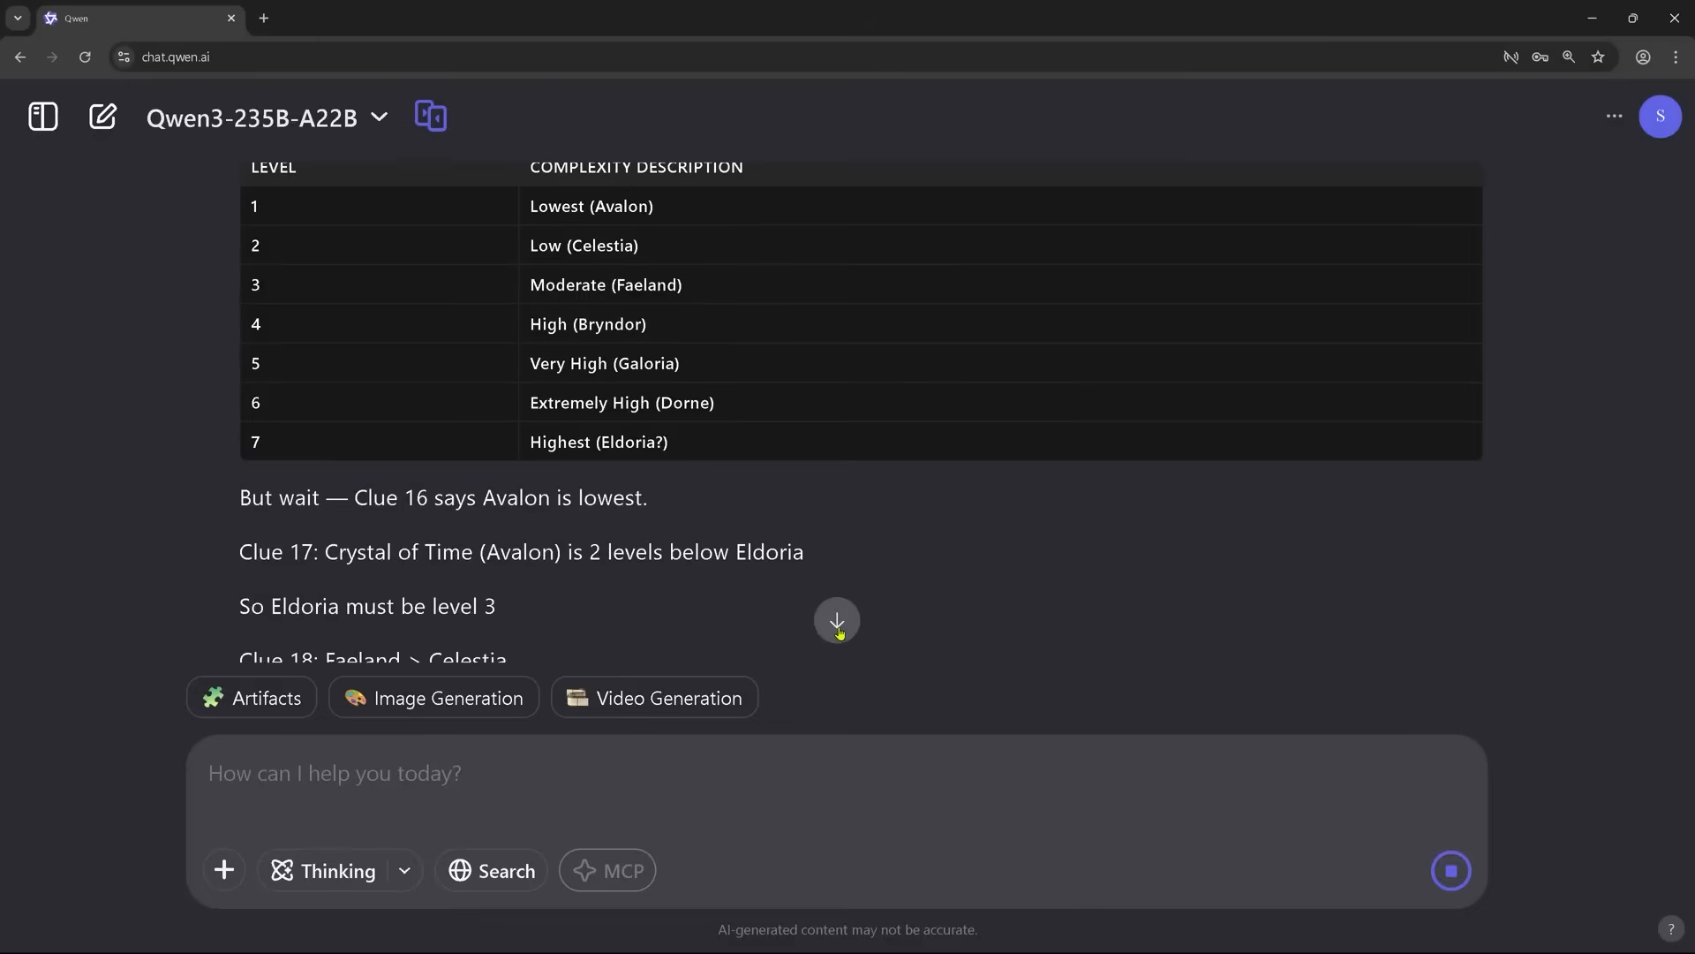